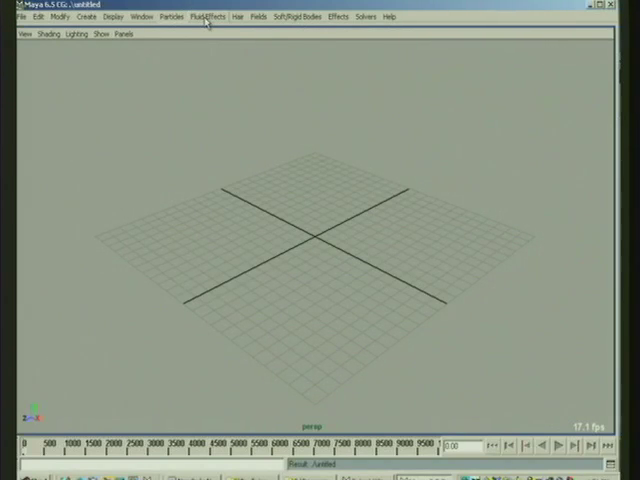
Browse the Fluid Effects Ocean and Pond submenus down to Create Pond
left_click(202, 16)
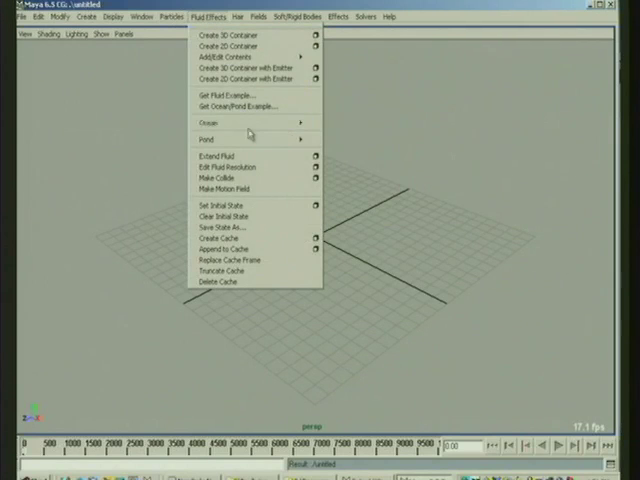
mouse_move(210, 130)
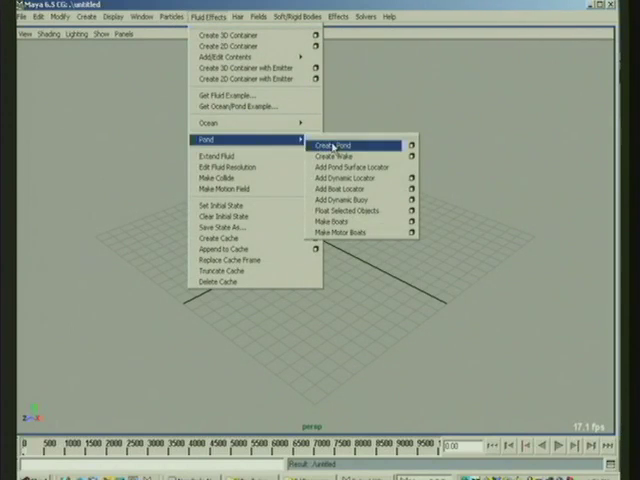
mouse_move(222, 128)
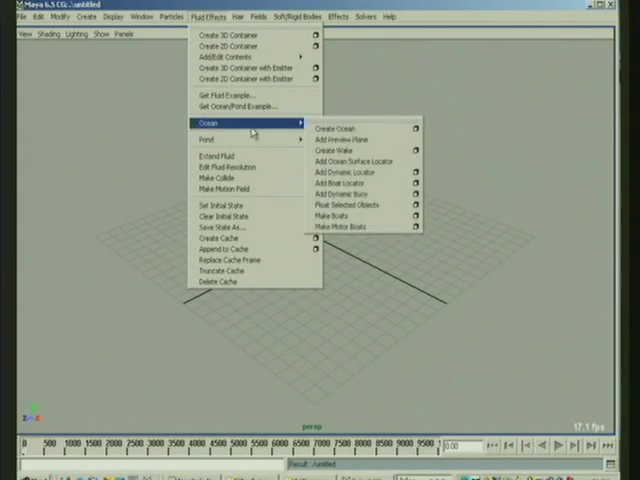
mouse_move(225, 139)
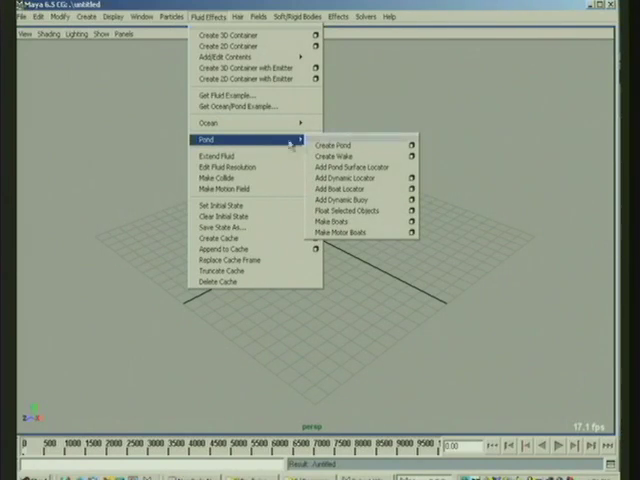
mouse_move(340, 144)
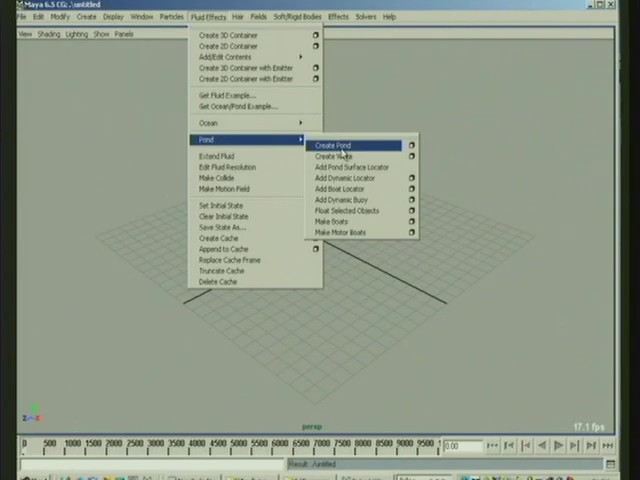
mouse_move(347, 148)
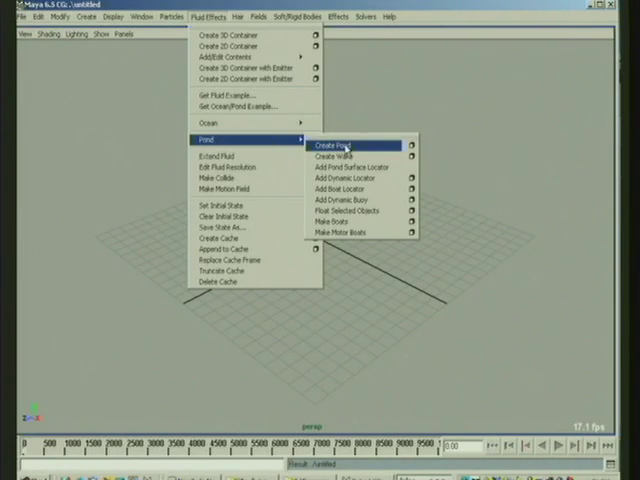
Create Pond1 via Fluid Effects > Pond > Create Pond and deselect it
left_click(335, 146)
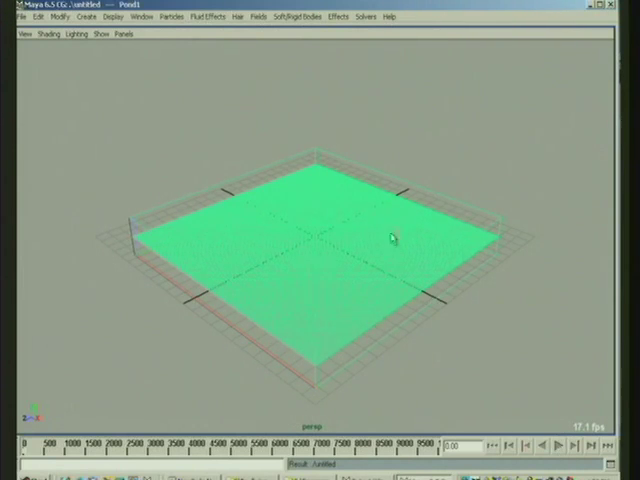
left_click(557, 448)
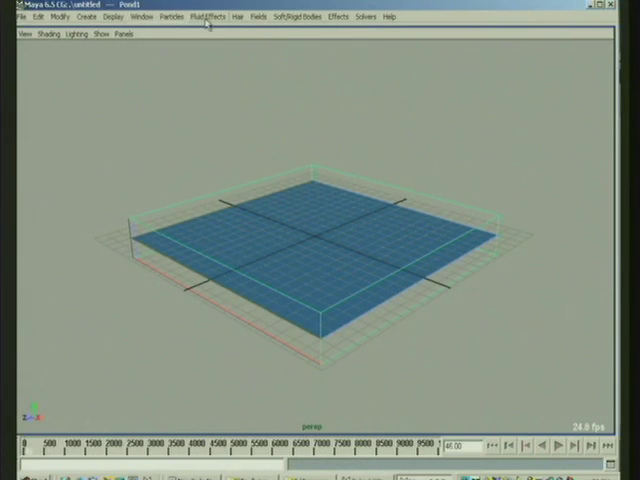
Create PondWakeEmitter1 on Pond1 and show it in the Attribute Editor
left_click(89, 16)
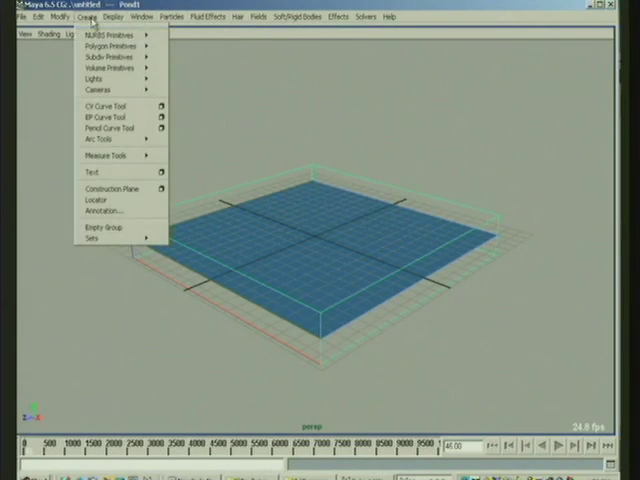
left_click(211, 16)
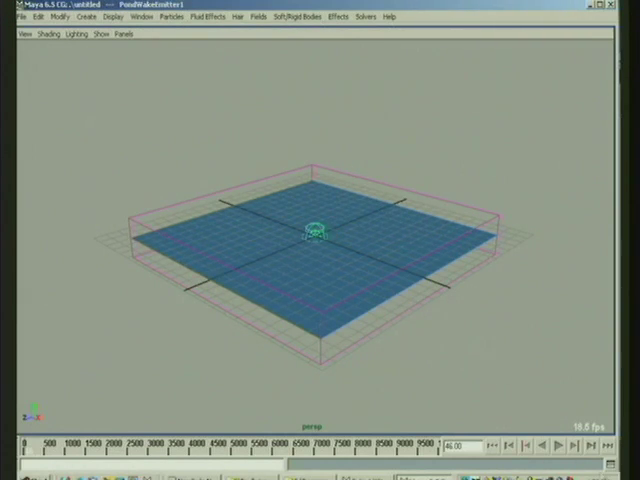
left_click(549, 447)
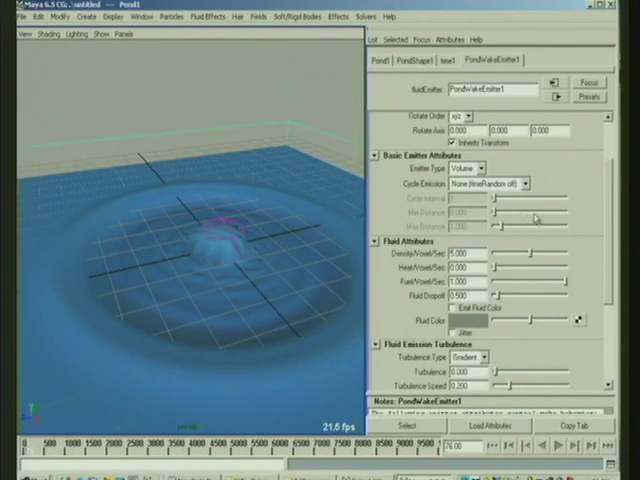
Raise PondWakeEmitter1's Fluid Dropoff to about 5.289 with Jitter on
scroll("down", 3)
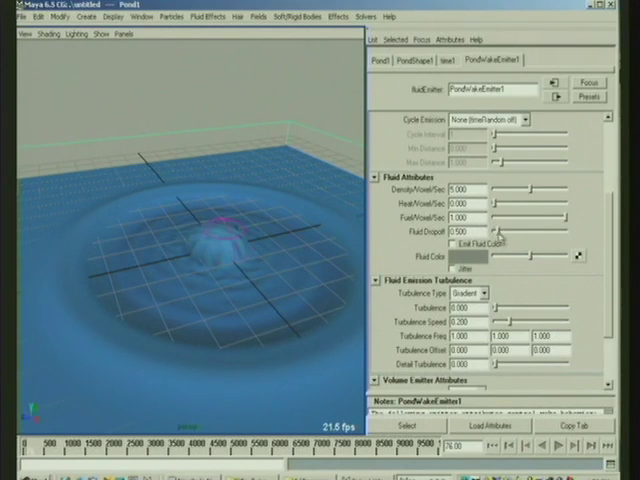
left_click_drag(510, 230, 540, 230)
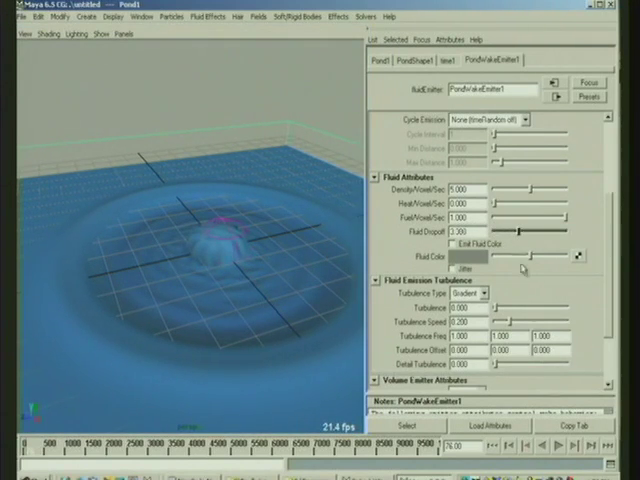
left_click(572, 453)
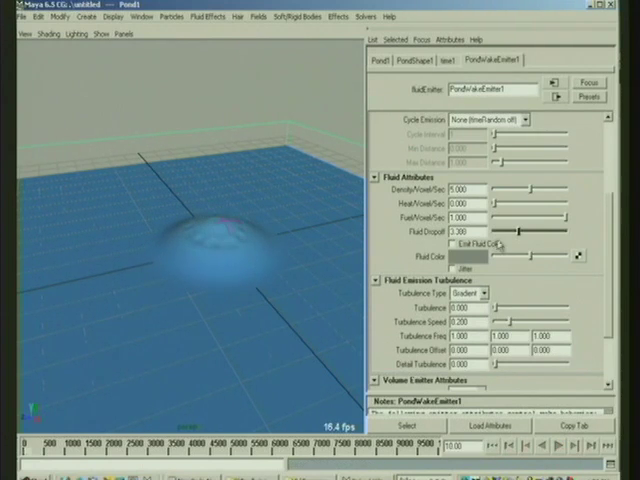
left_click_drag(520, 232, 537, 232)
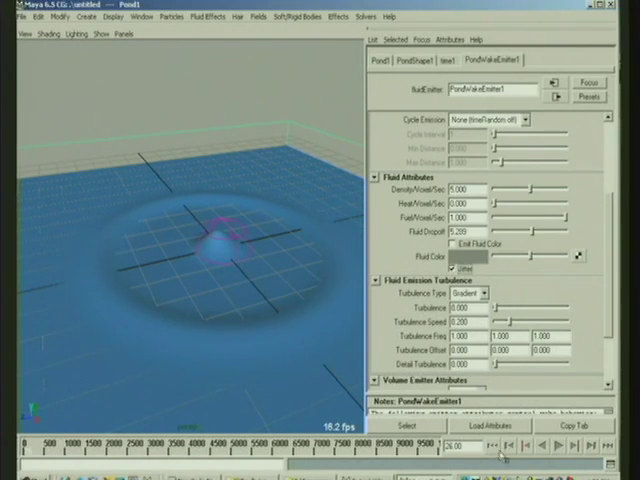
left_click(557, 447)
type("= sin(time1*5")
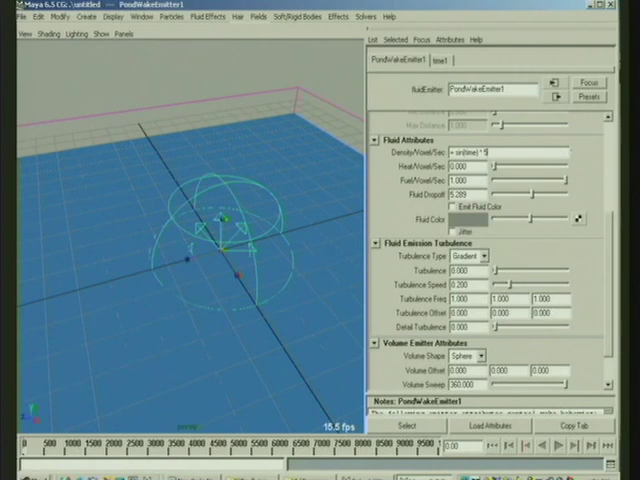
Set the density rate expression to sin(time*10)*5 and play the rippling ring wave
left_click(480, 147)
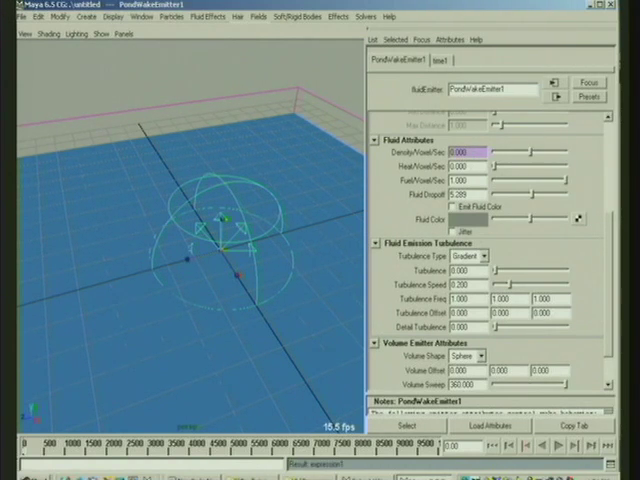
left_click(554, 448)
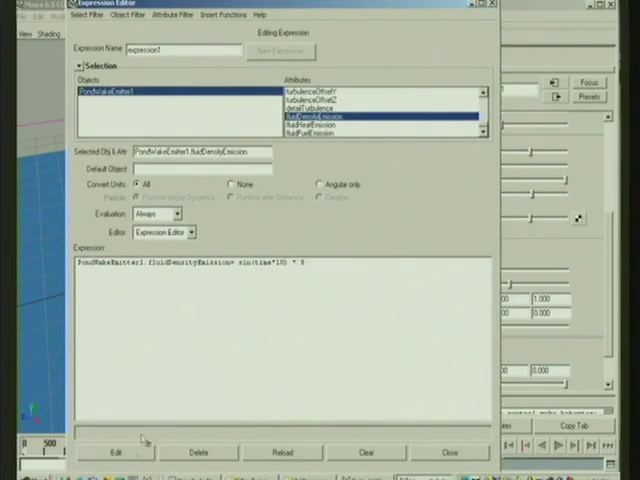
left_click(450, 452)
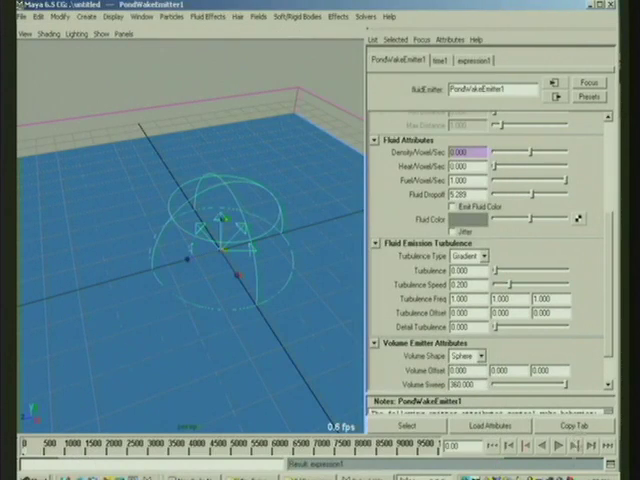
left_click(561, 453)
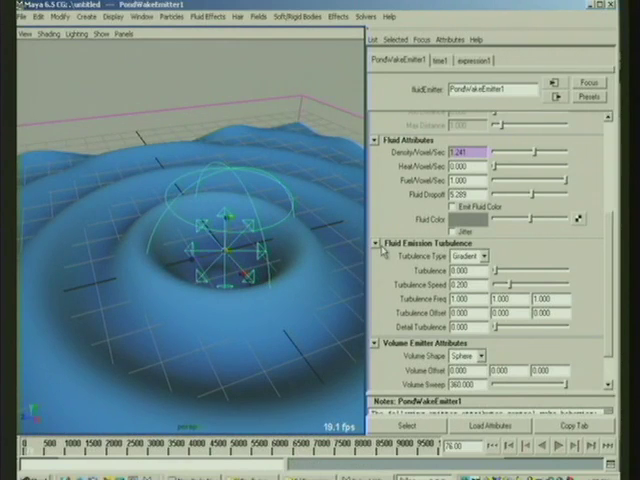
right_click(470, 150)
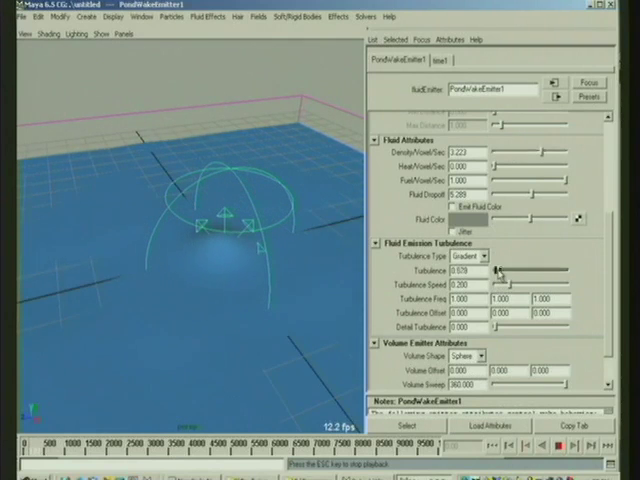
Raise the wake emitter's Turbulence before deleting it, leaving only Pond1
left_click_drag(497, 274, 537, 274)
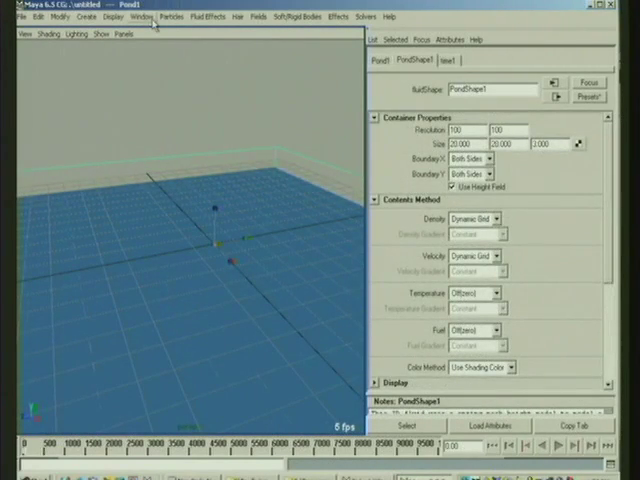
mouse_move(155, 175)
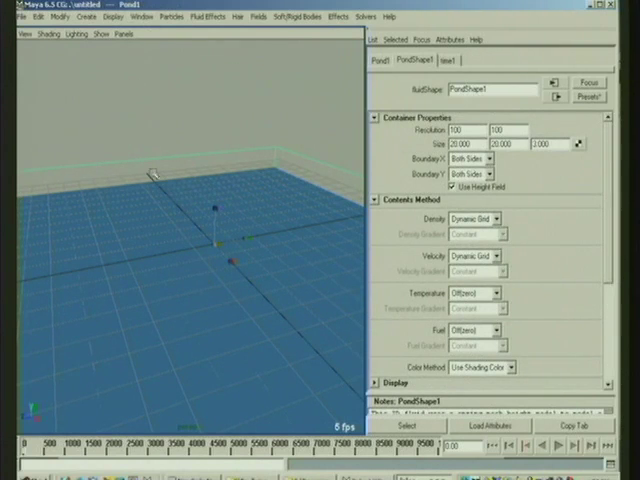
Create a wake emitter with Wake Intensity 5 and Foam Creation 4.89 from the option box
left_click(175, 16)
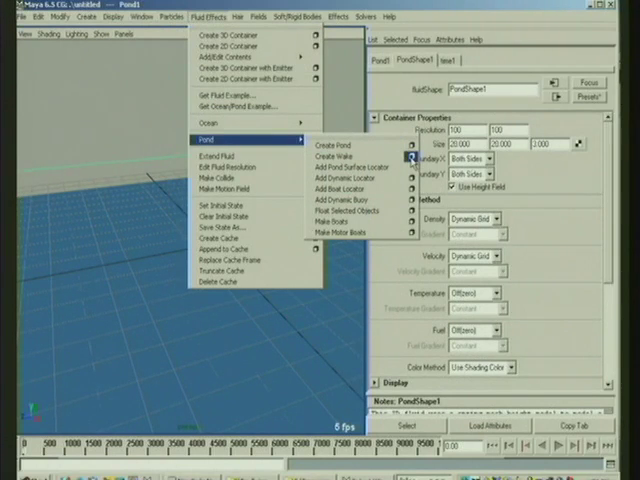
left_click(342, 148)
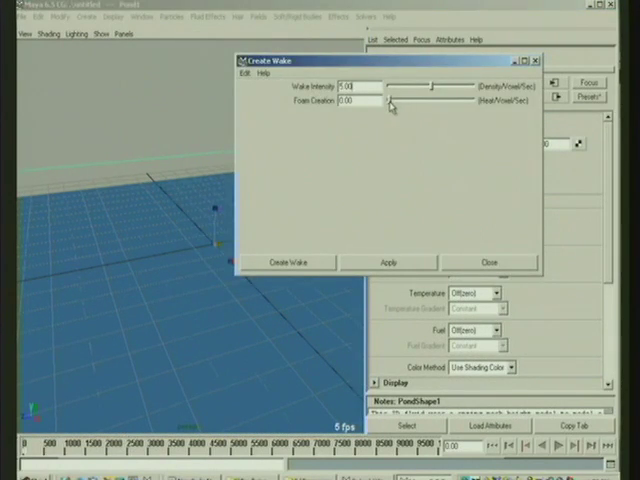
left_click_drag(390, 105, 435, 105)
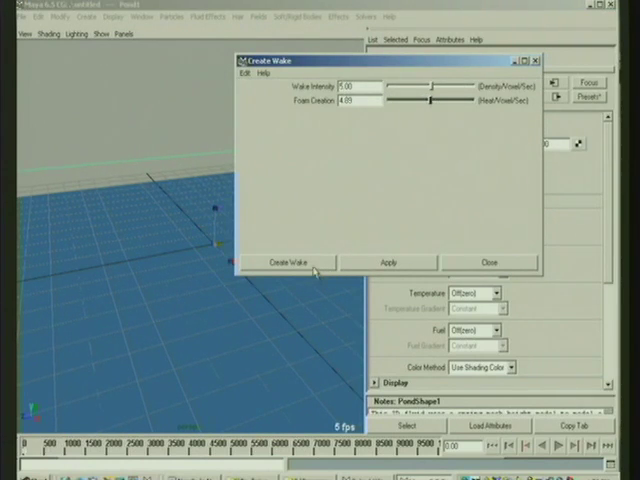
left_click(300, 262)
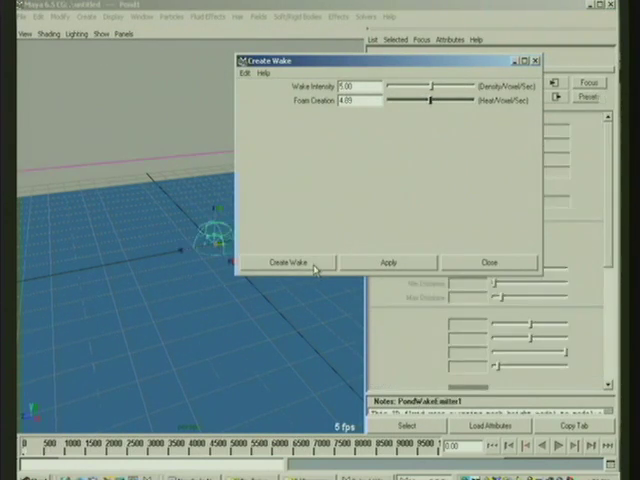
left_click(297, 261)
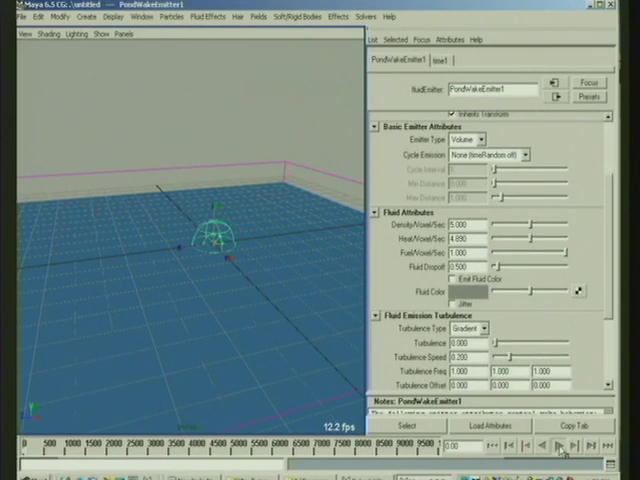
Play the simulation to frame 45 to spread foam, then show PondShape1's attributes
left_click(561, 451)
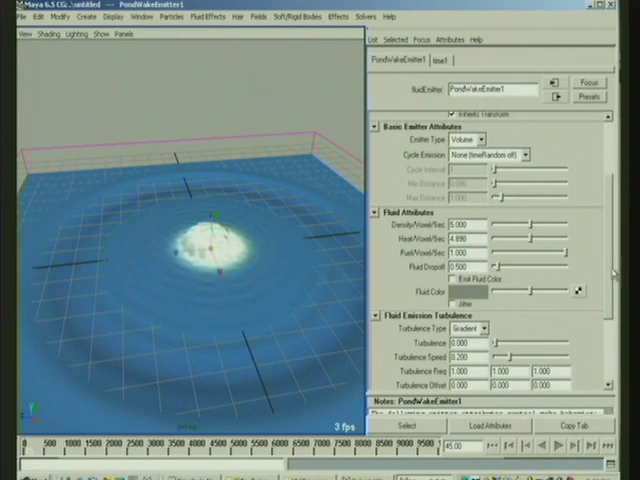
left_click(380, 124)
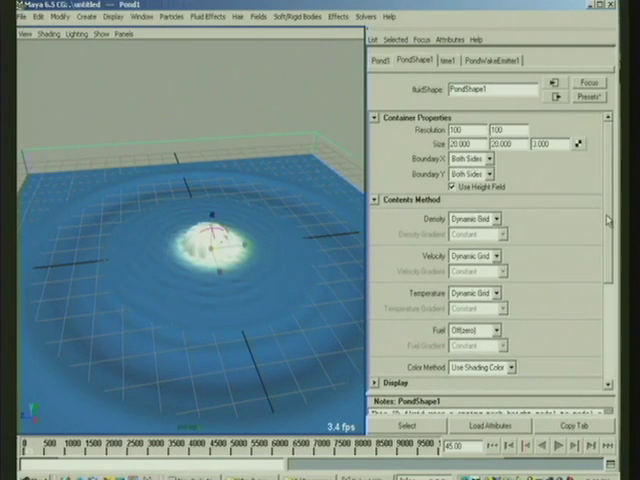
mouse_move(267, 249)
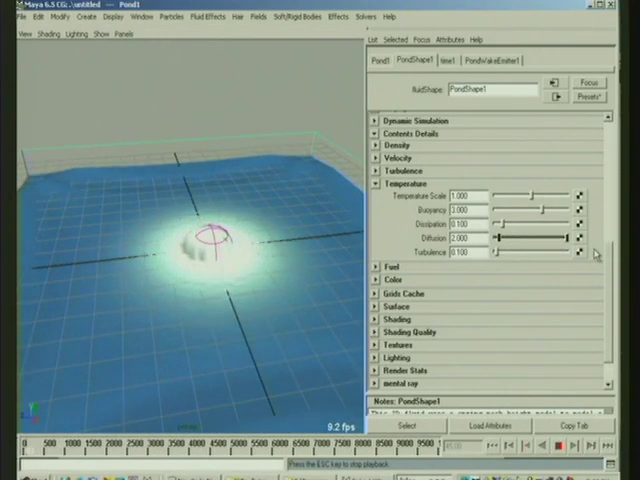
Set Pond1's Temperature Dissipation to about 0.6 with Diffusion at 0
left_click_drag(575, 239, 490, 239)
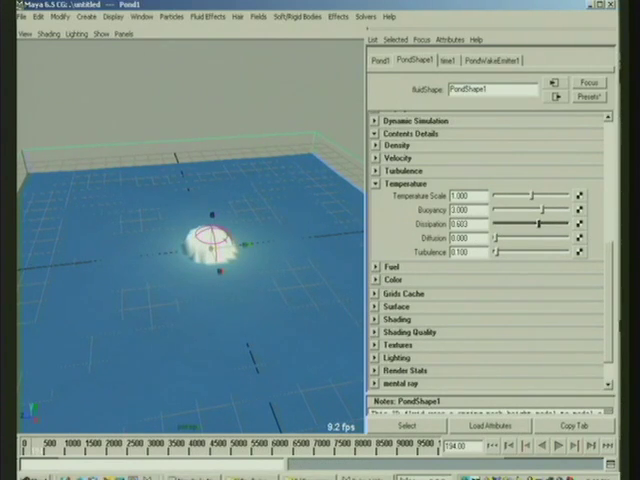
Enable Texture Color on PondShape1 with Perlin Noise at frequency 5
scroll("down", 3)
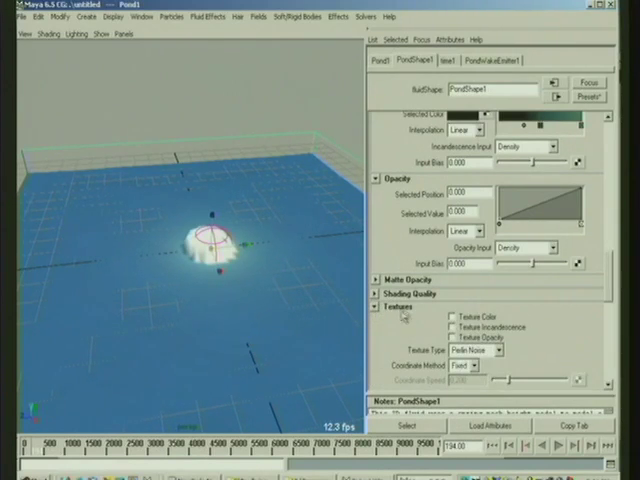
left_click(452, 318)
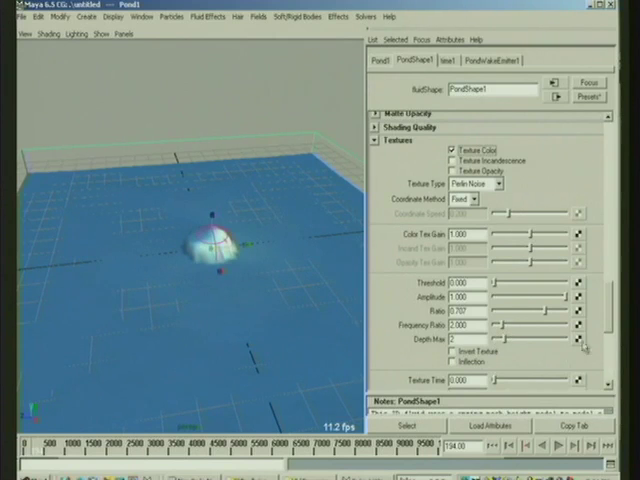
scroll("down", 3)
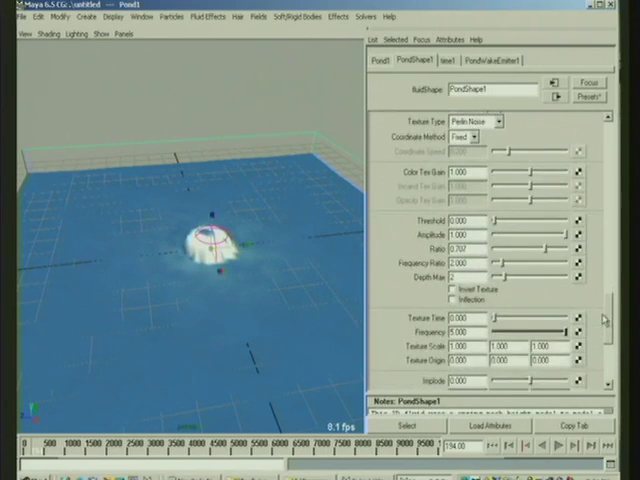
Enable Invert Texture and Inflection on Pond1's noise, set Texture Time 10, then start a new scene
left_click(452, 298)
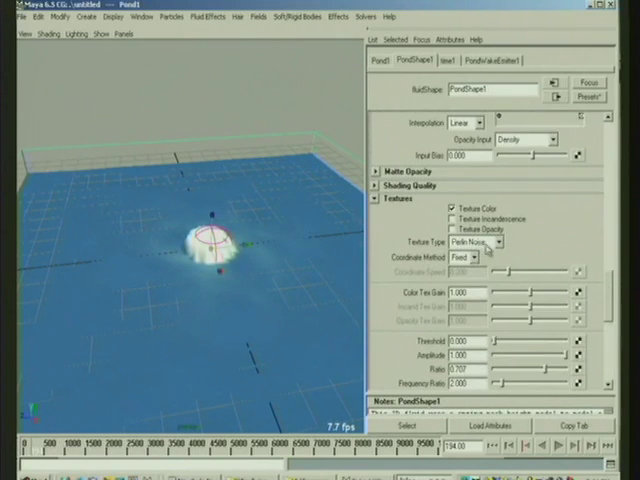
left_click(484, 242)
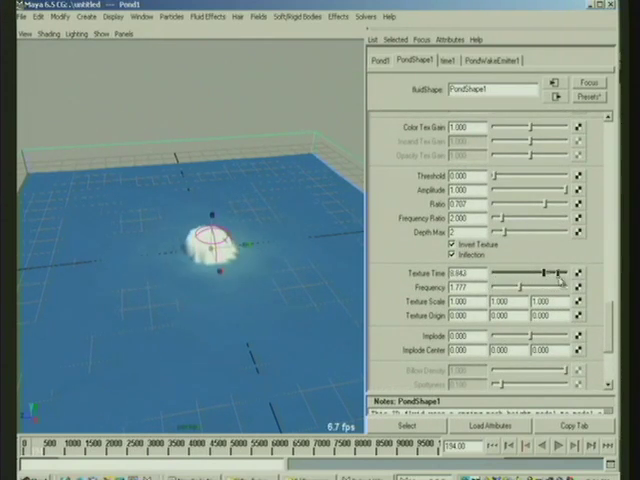
left_click_drag(540, 272, 570, 272)
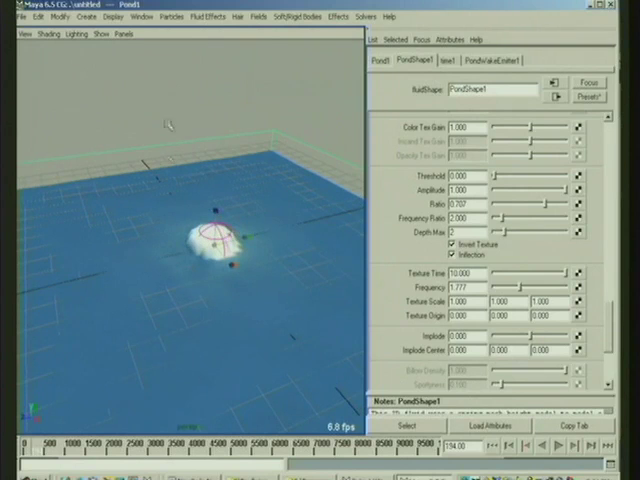
left_click(519, 60)
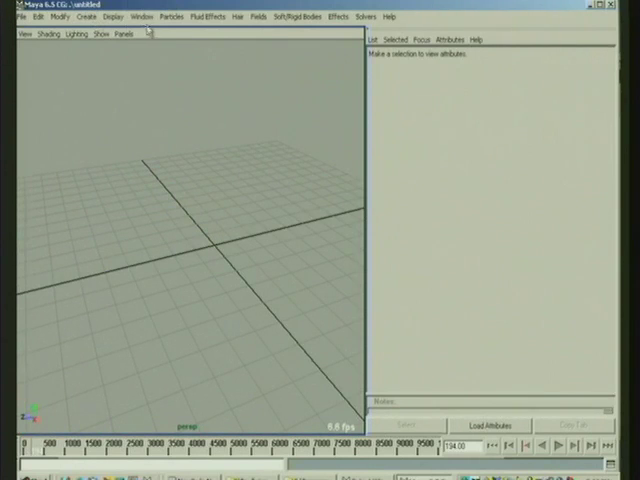
Create an ocean preview plane with oceanShader1 via Fluid Effects > Ocean > Create Ocean
left_click(208, 16)
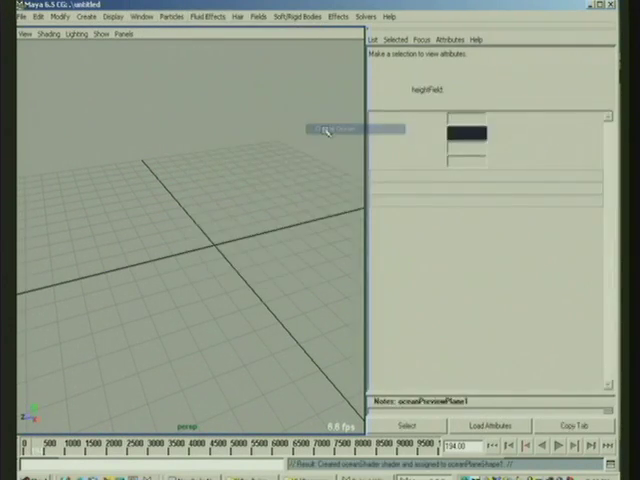
left_click(340, 131)
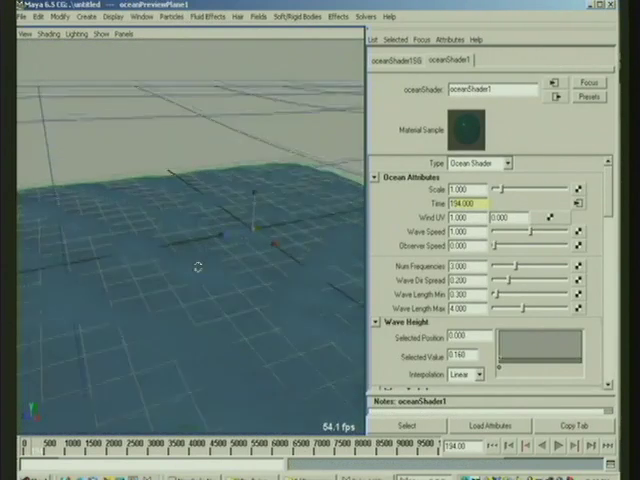
left_click(205, 16)
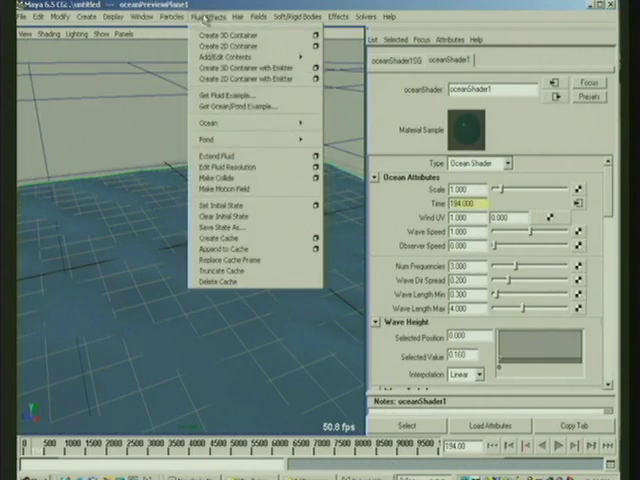
mouse_move(215, 122)
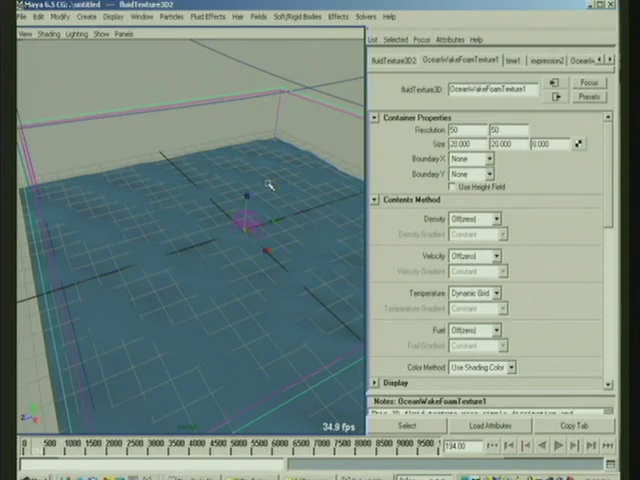
mouse_move(285, 218)
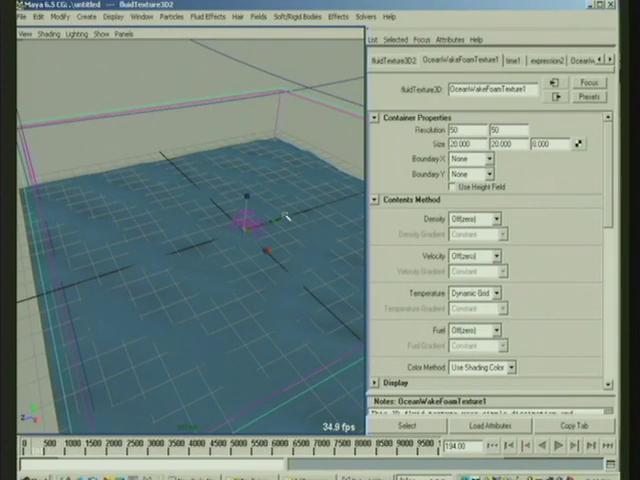
mouse_move(300, 187)
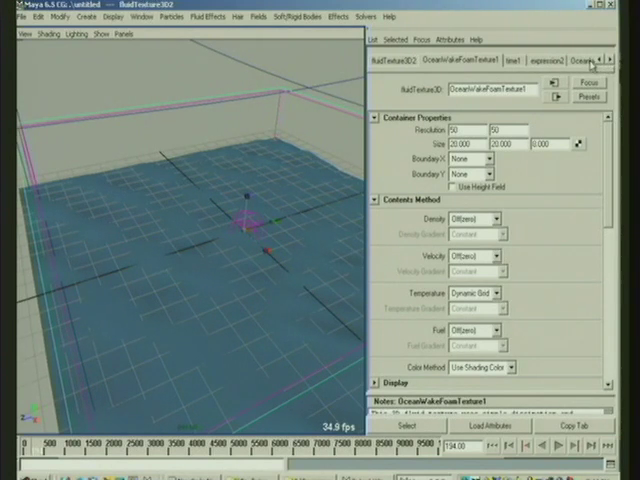
mouse_move(225, 23)
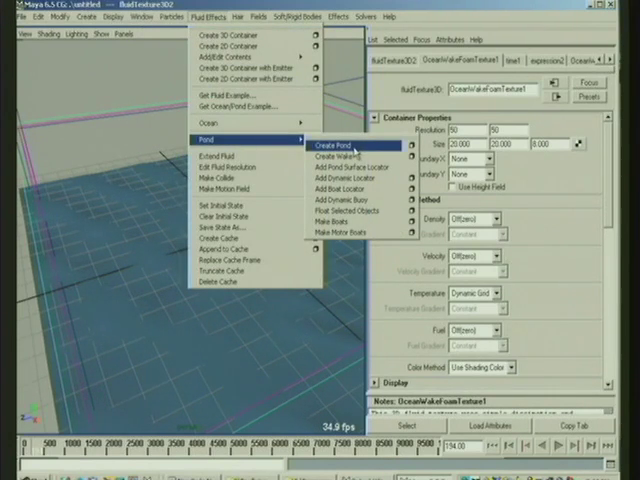
Create a wake on the ocean, adding the OceanWakeFoamTexture1 fluid container over the surface
left_click(338, 145)
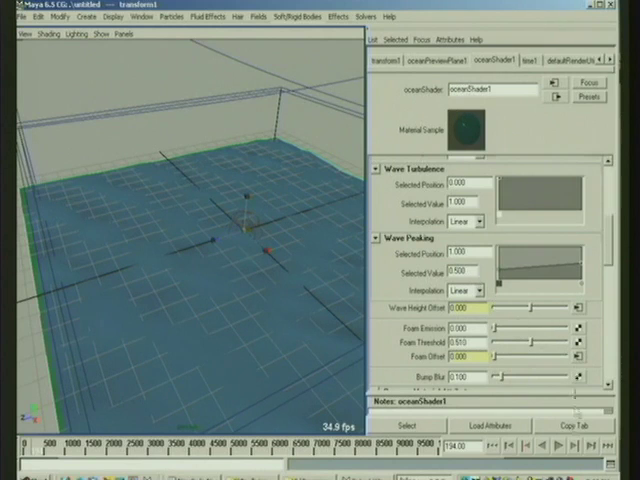
Set oceanShader1 Num Frequencies to 0 and play the timeline to watch the wake ripple
left_click(557, 449)
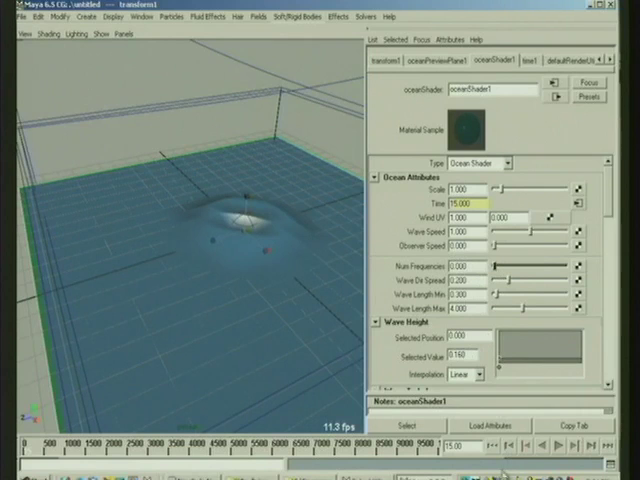
left_click(553, 450)
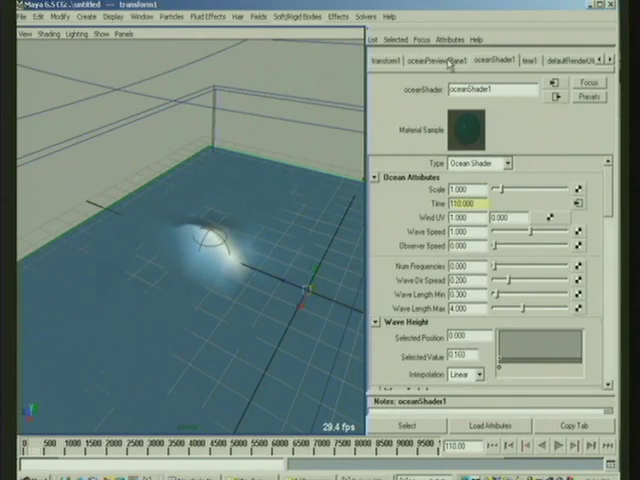
Raise oceanPreviewPlane1's Resolution slider to refine the ocean preview
left_click(431, 62)
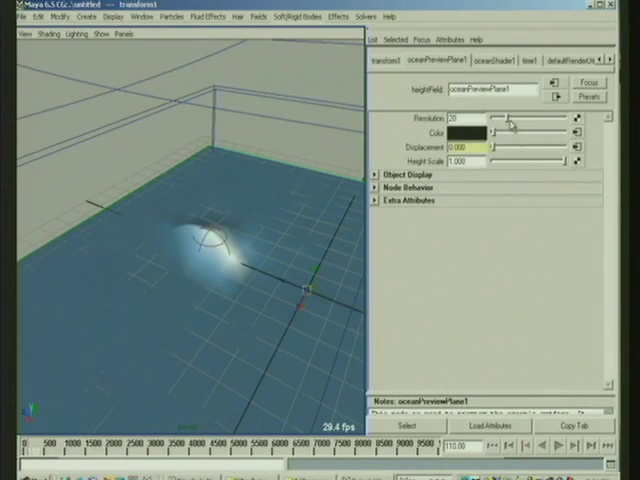
left_click_drag(515, 119, 555, 119)
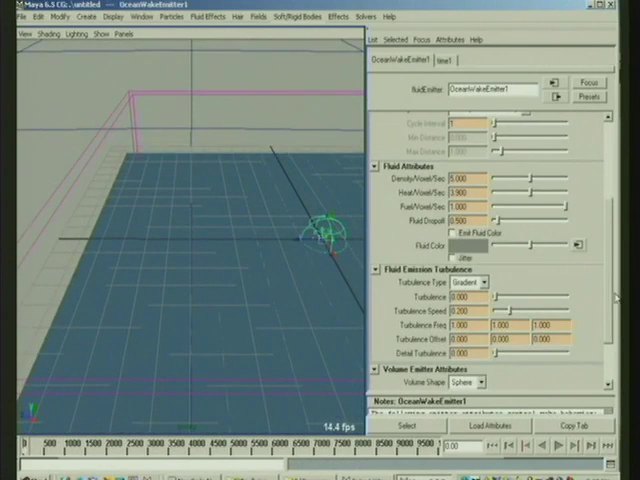
Delete OceanWakeEmitter1's animation channels and play the timeline to see the rising wake mound
left_click(24, 17)
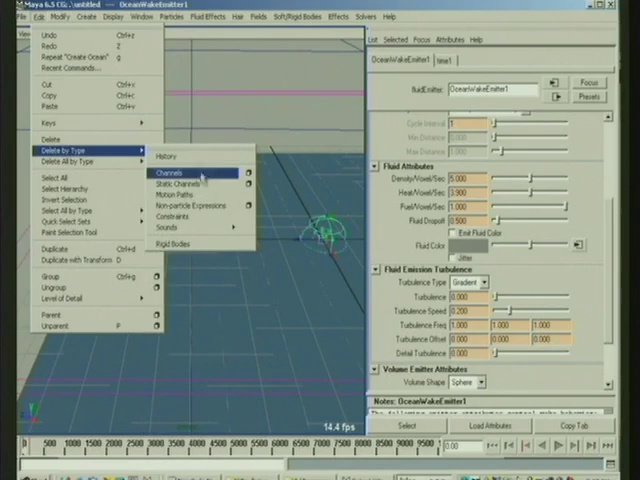
left_click(177, 184)
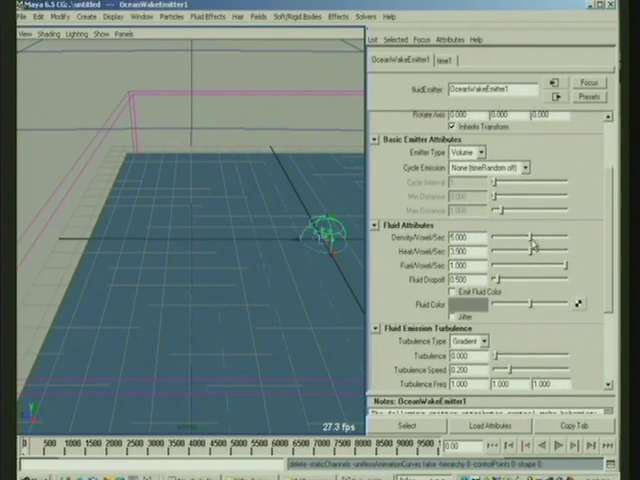
mouse_move(502, 288)
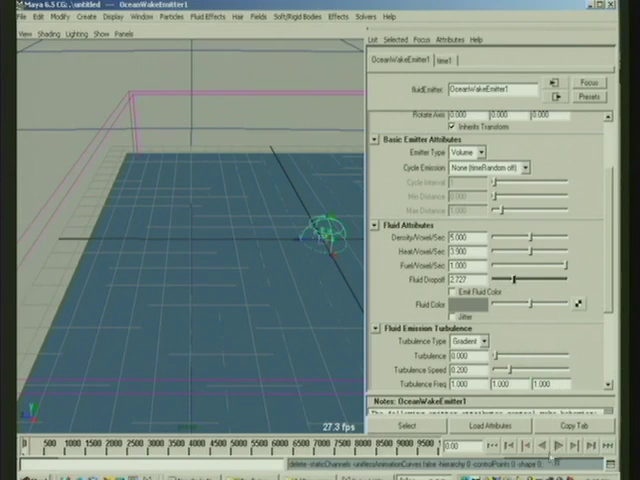
left_click(558, 450)
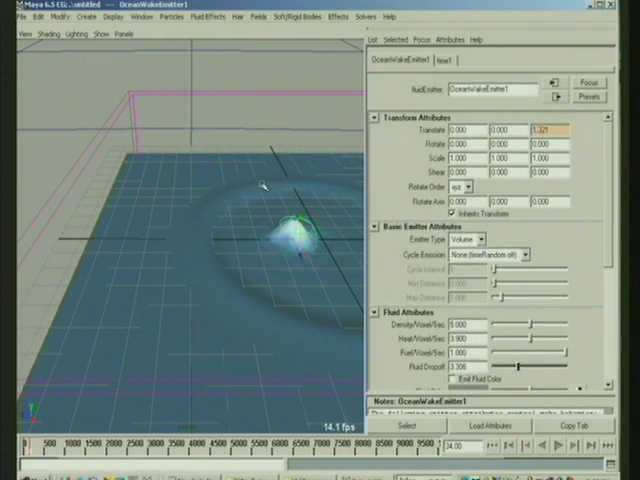
mouse_move(345, 165)
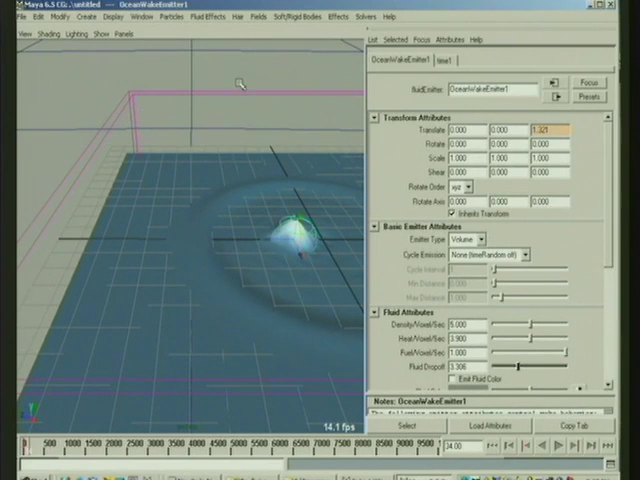
mouse_move(592, 256)
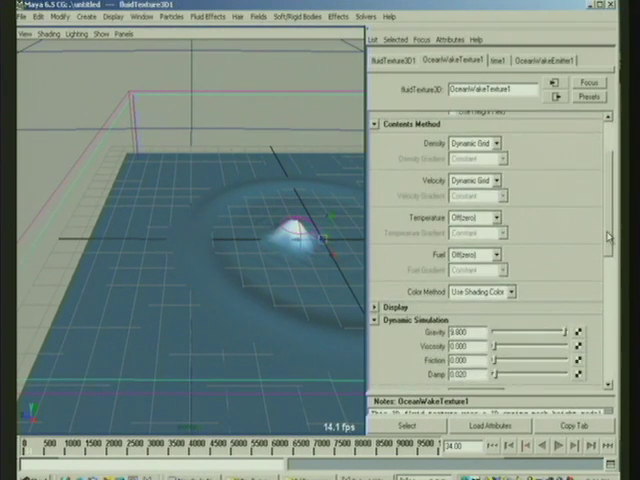
Scroll OceanWakeTexture1's attributes down to its Dynamic Simulation spring-mesh settings
scroll("down", 3)
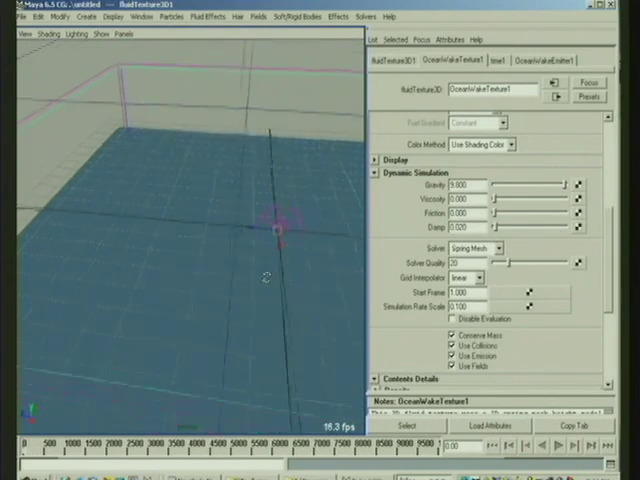
Raise OceanWakeFoamTexture1's turbulence Strength to about 0.13 while the foamy wake plays
left_click(575, 448)
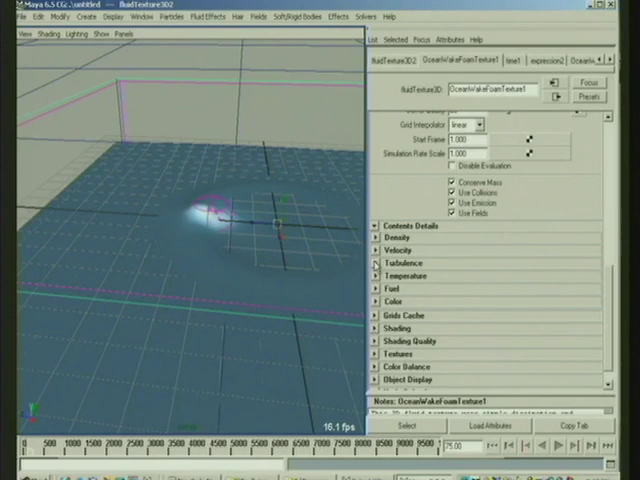
mouse_move(584, 202)
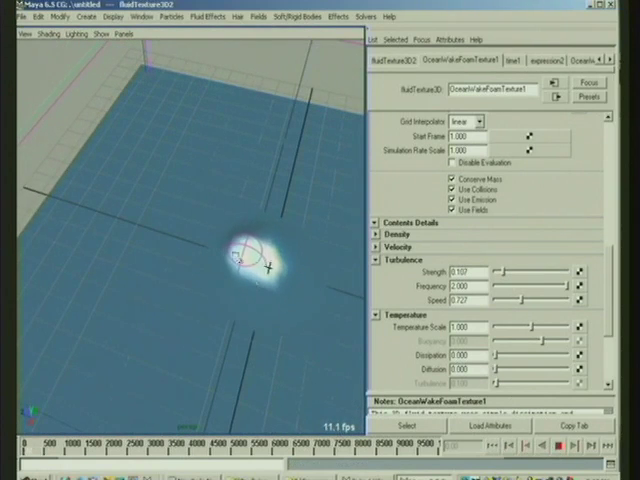
left_click_drag(500, 272, 515, 272)
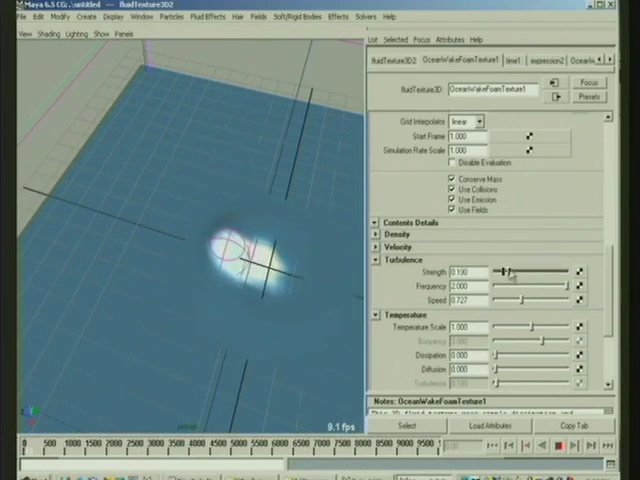